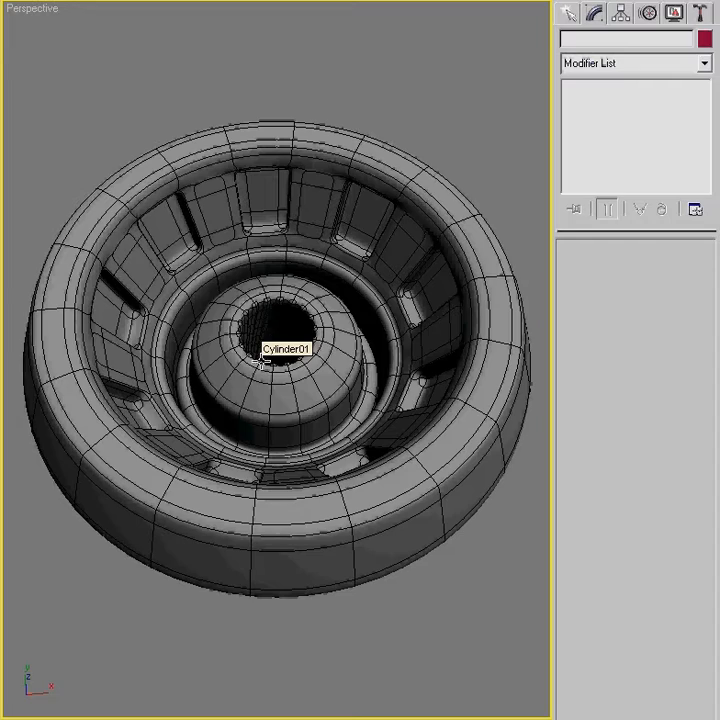
{"action": "mouse_move", "coordinate": [276, 348]}
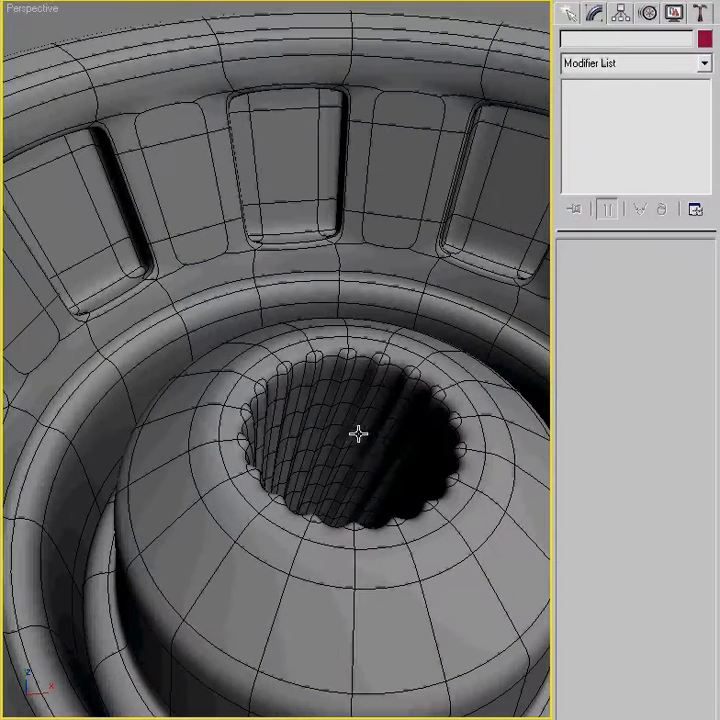
{"action": "mouse_move", "coordinate": [348, 430]}
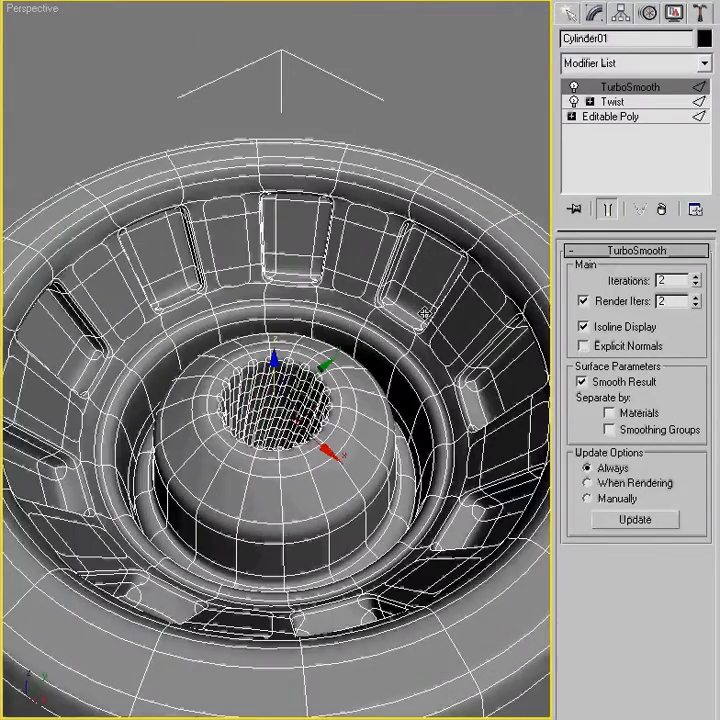
- Turn the TurboSmooth modifier off in the viewport so the ring's low-poly cage shows
{"action": "right_click", "coordinate": [612, 100]}
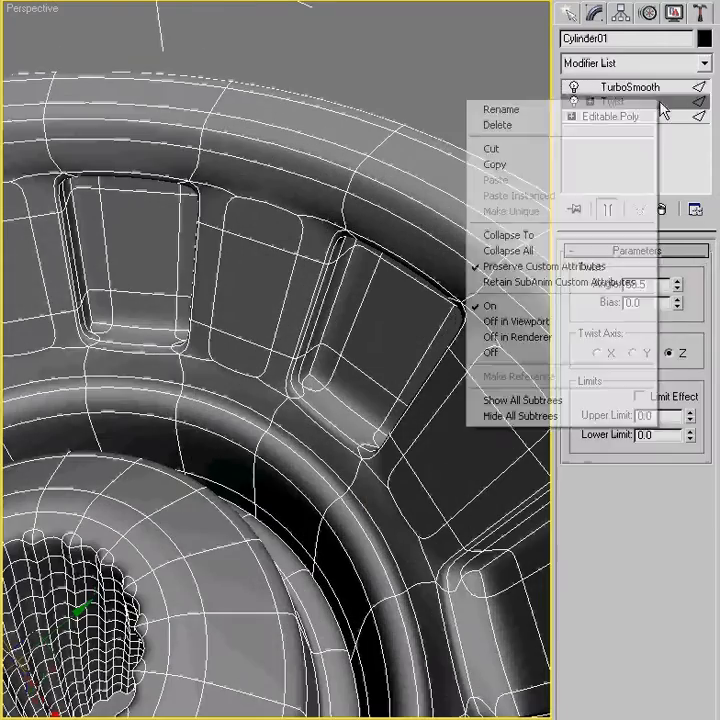
{"action": "left_click", "coordinate": [628, 88]}
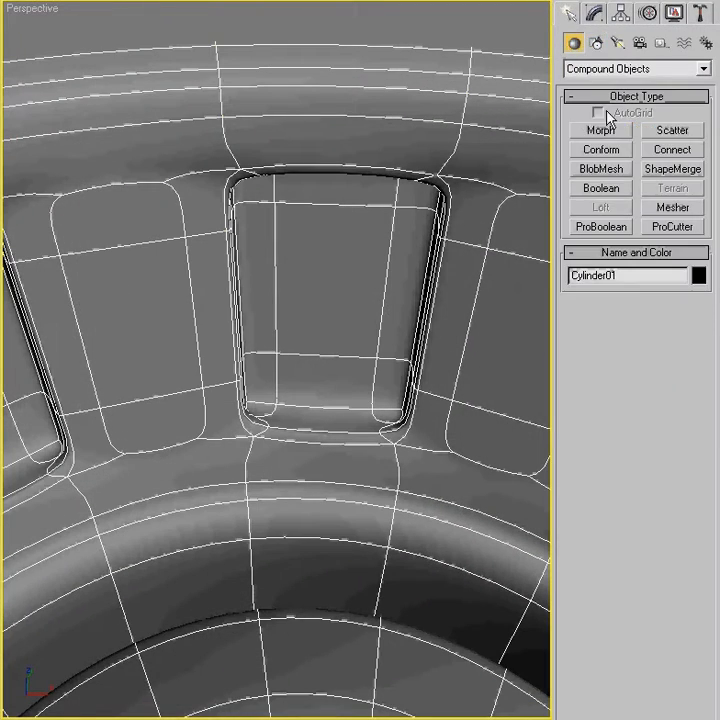
- Draw a thin 18-sided cylinder, Cylinder02 (radius ~5.1, height ~1.7), inside one niche
{"action": "left_click", "coordinate": [636, 68]}
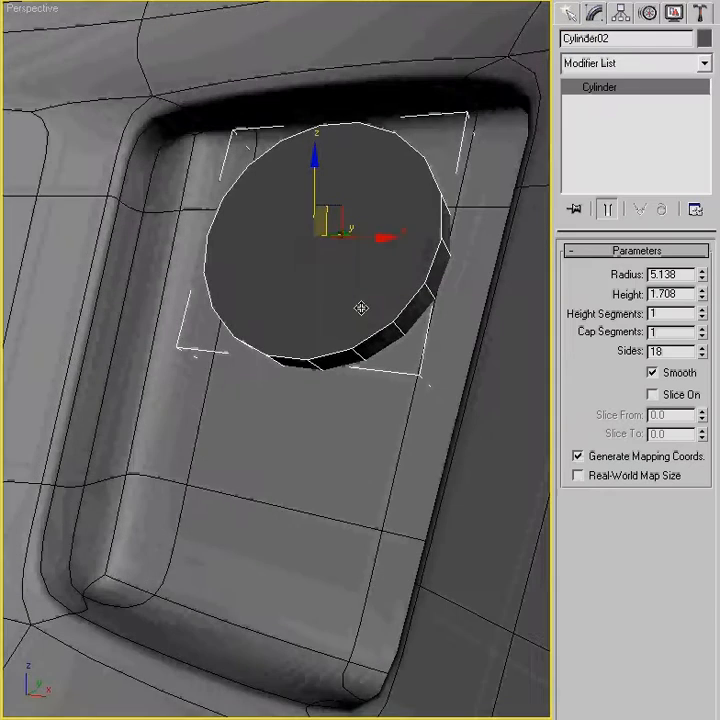
{"action": "right_click", "coordinate": [360, 308]}
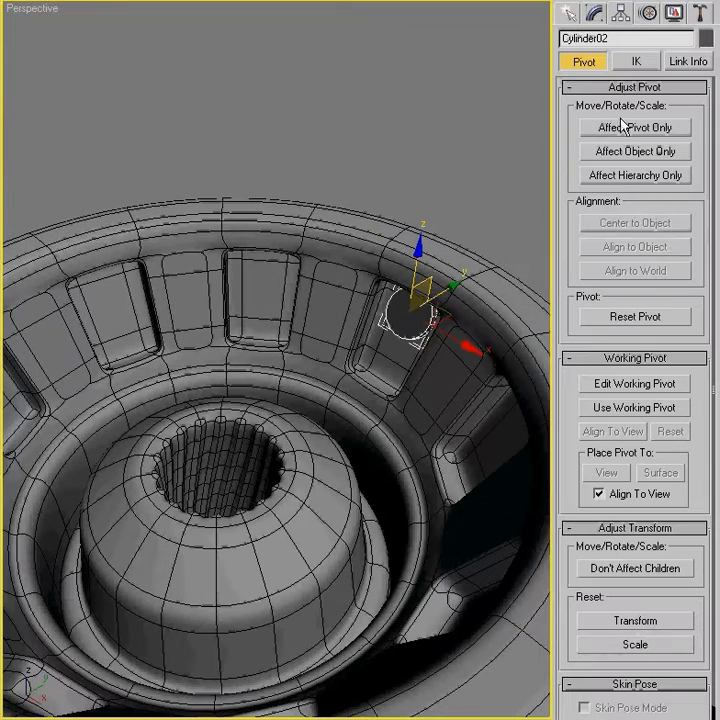
- Move the disc's pivot to the ring centre and array nine instances 360° about Z
{"action": "left_click", "coordinate": [634, 128]}
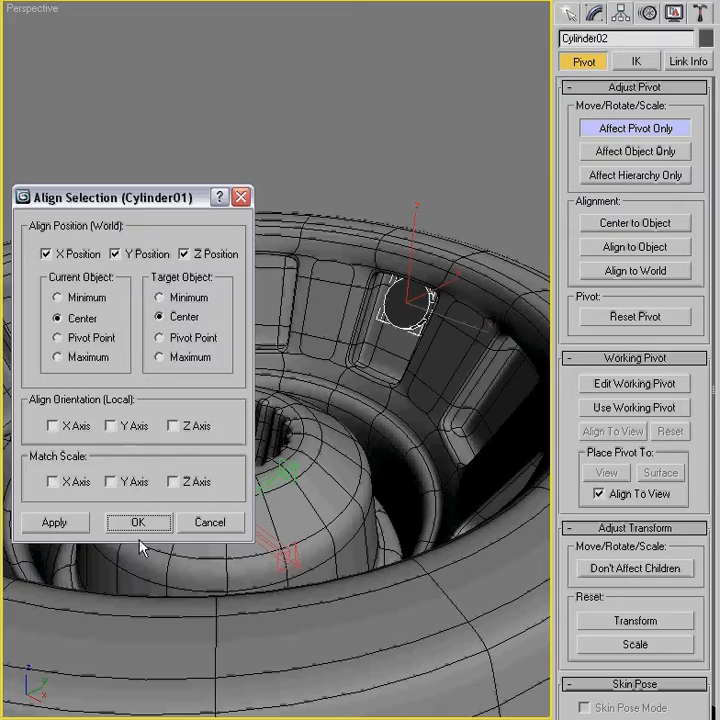
{"action": "left_click", "coordinate": [140, 522]}
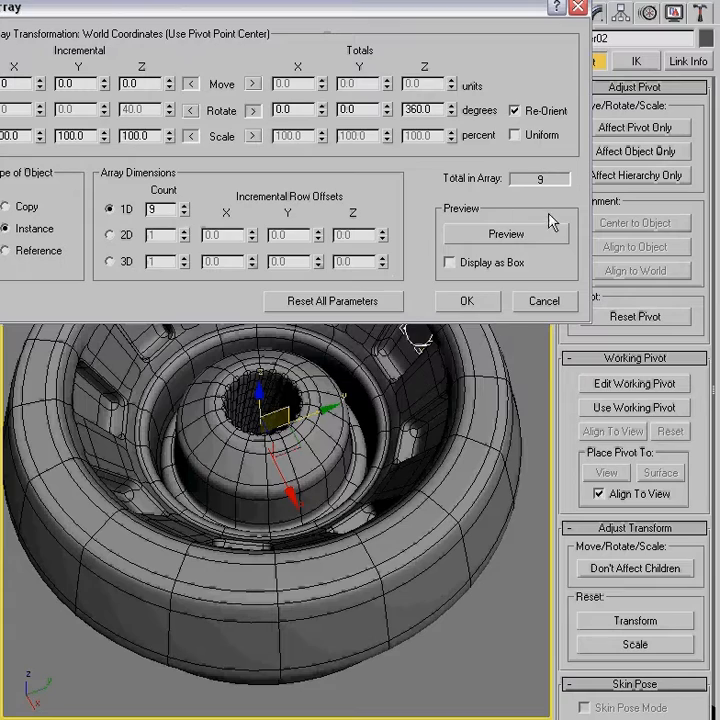
{"action": "left_click", "coordinate": [504, 232]}
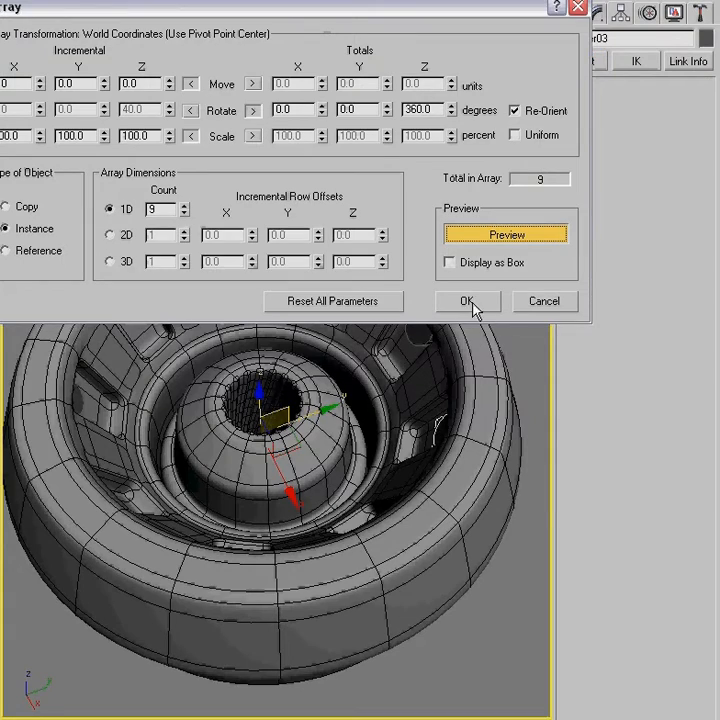
{"action": "left_click", "coordinate": [468, 300]}
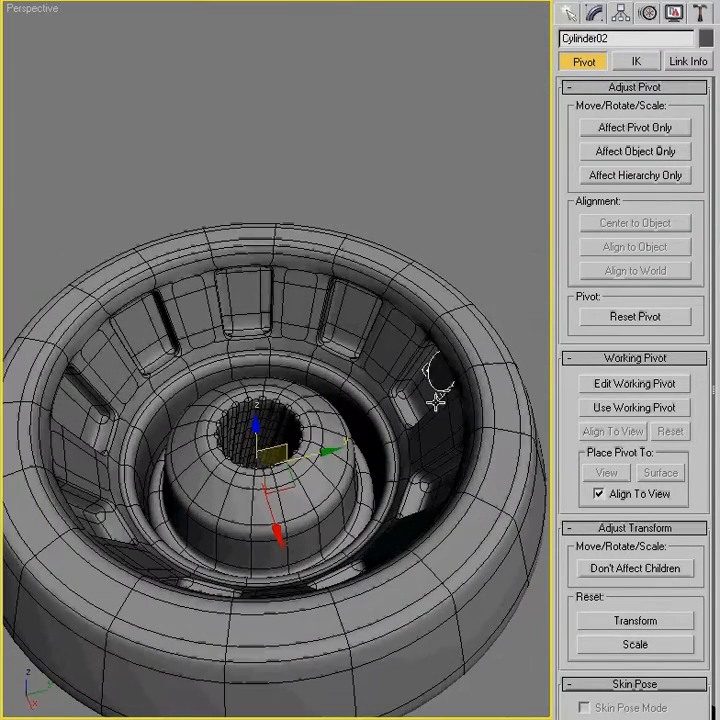
- Re-align the pivot to the ring centre and zoom in on a disc in its niche
{"action": "left_click", "coordinate": [634, 128]}
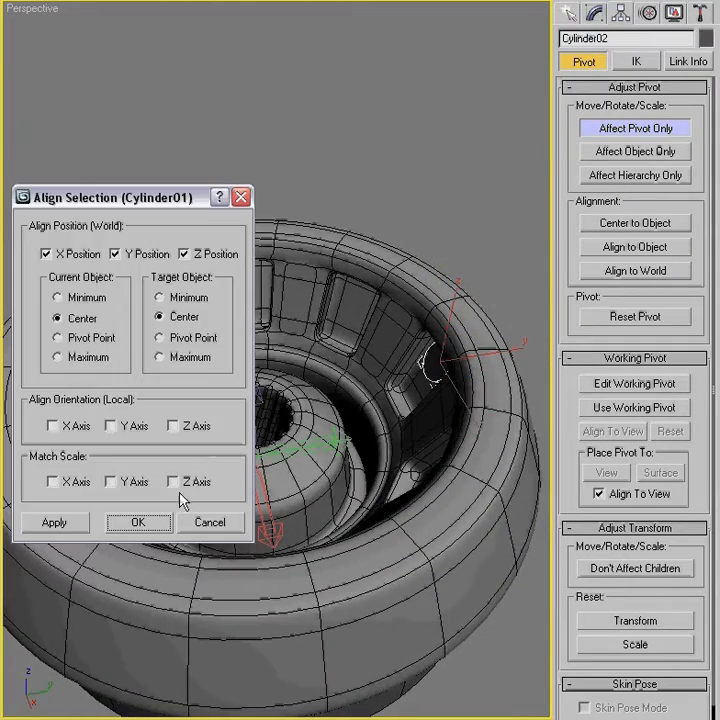
{"action": "left_click", "coordinate": [140, 522]}
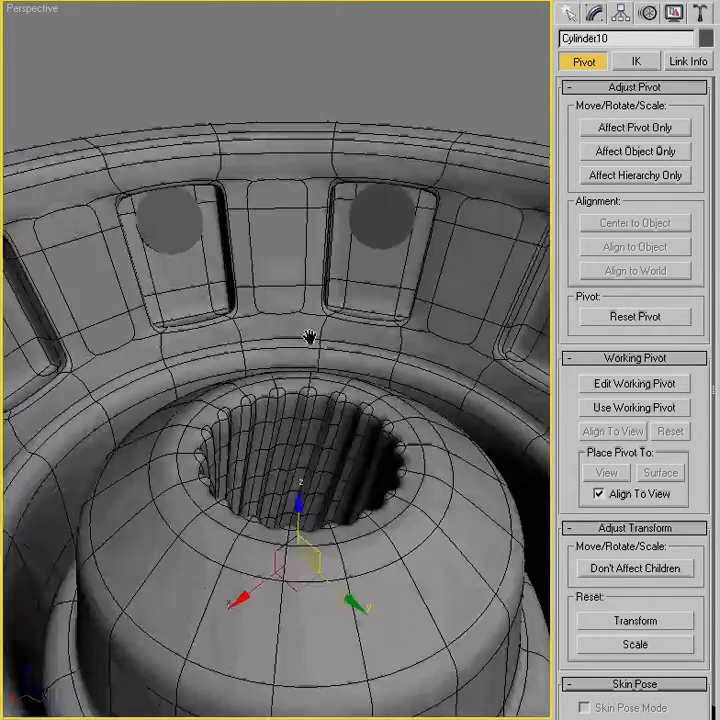
{"action": "left_click_drag", "start_coordinate": [310, 340], "coordinate": [424, 356]}
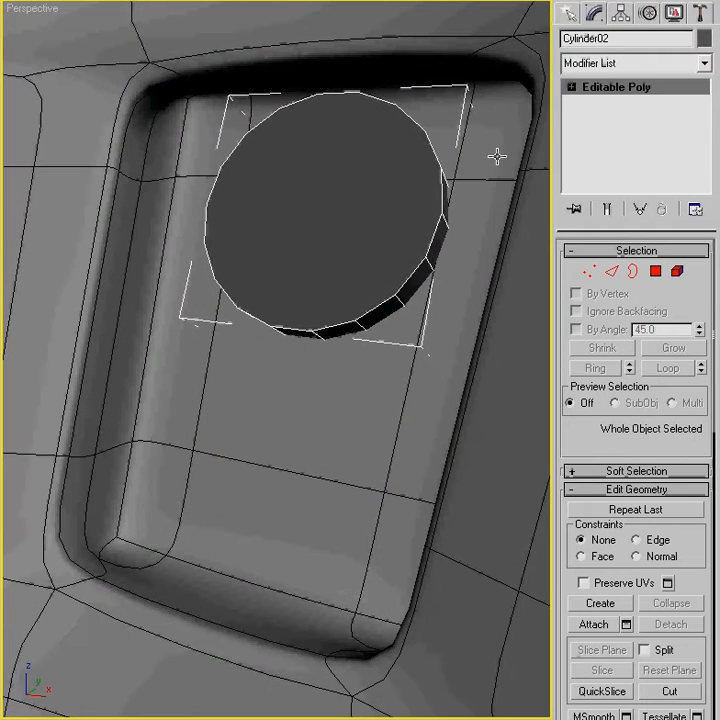
- Add a Symmetry modifier mirroring along Y with Flip so each niche holds twin discs
{"action": "left_click", "coordinate": [638, 210]}
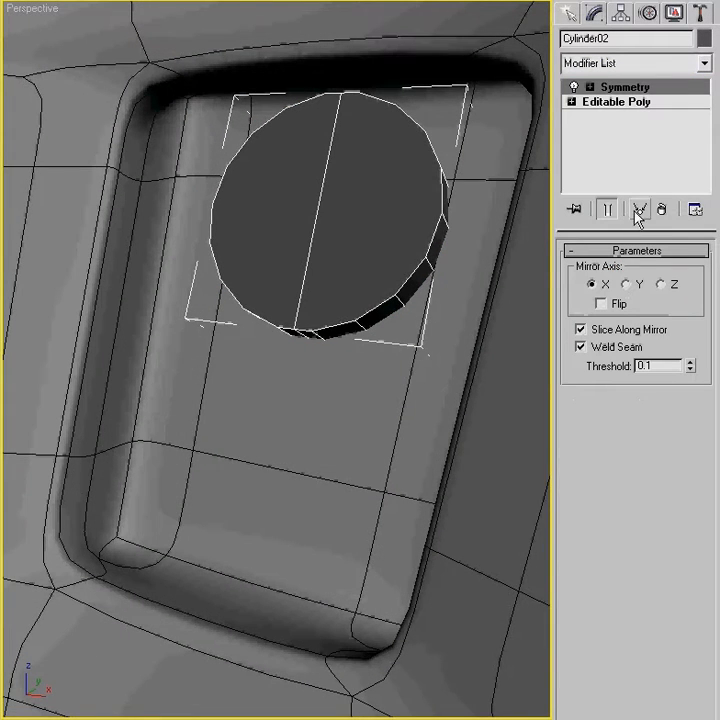
{"action": "left_click", "coordinate": [630, 284]}
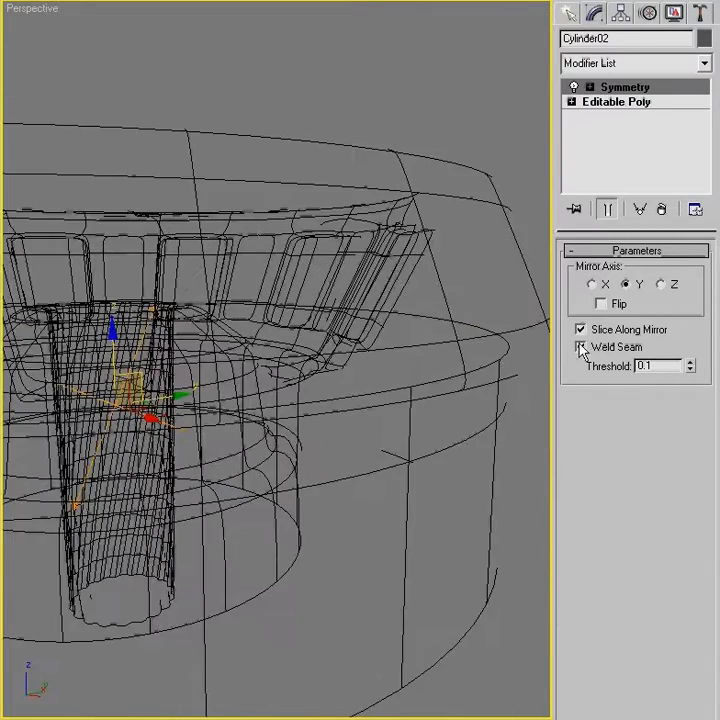
{"action": "left_click", "coordinate": [600, 304]}
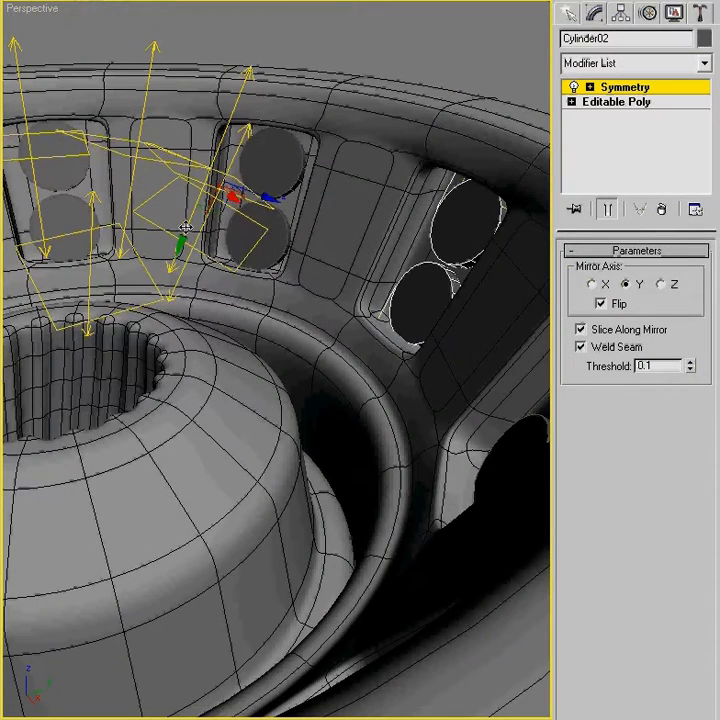
{"action": "left_click", "coordinate": [614, 102]}
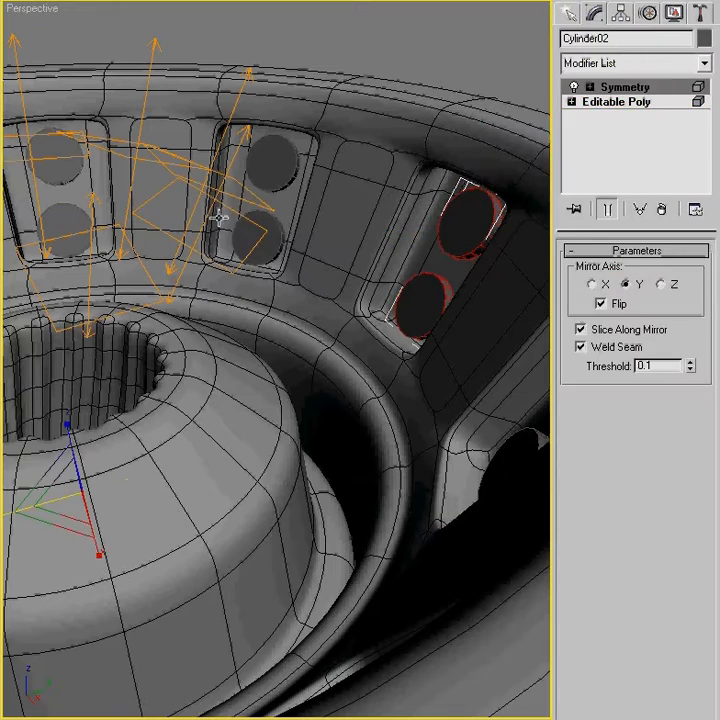
{"action": "left_click", "coordinate": [624, 86]}
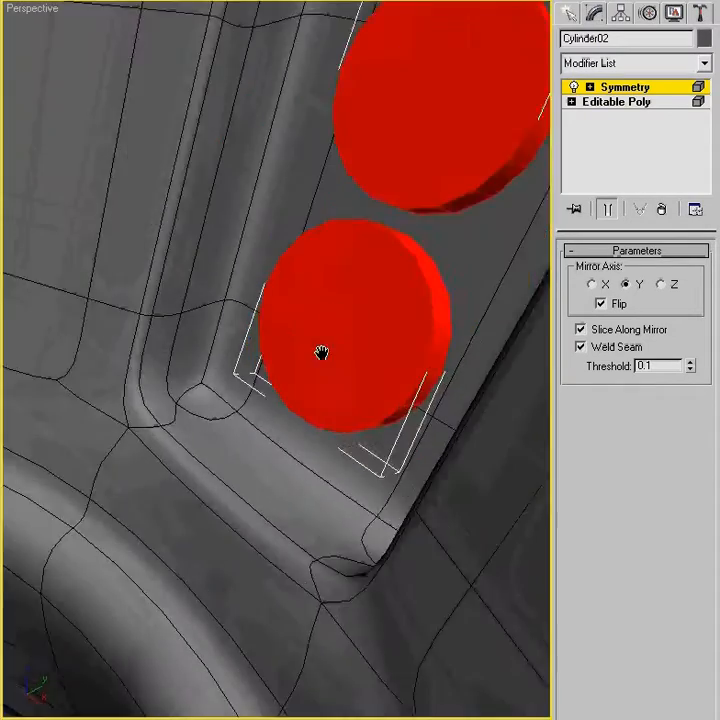
- Select the front faces of both twin discs at Polygon sub-object level
{"action": "left_click_drag", "start_coordinate": [322, 352], "coordinate": [444, 268]}
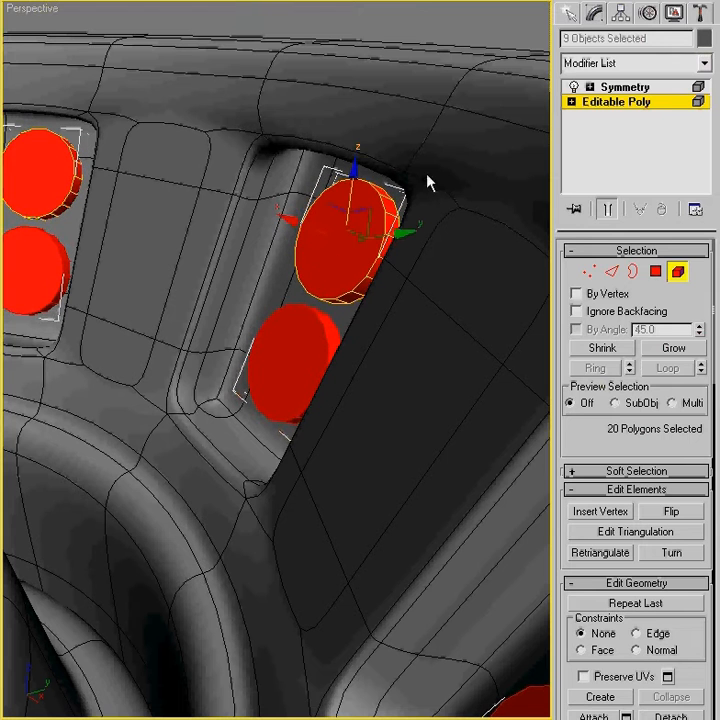
{"action": "mouse_move", "coordinate": [656, 250]}
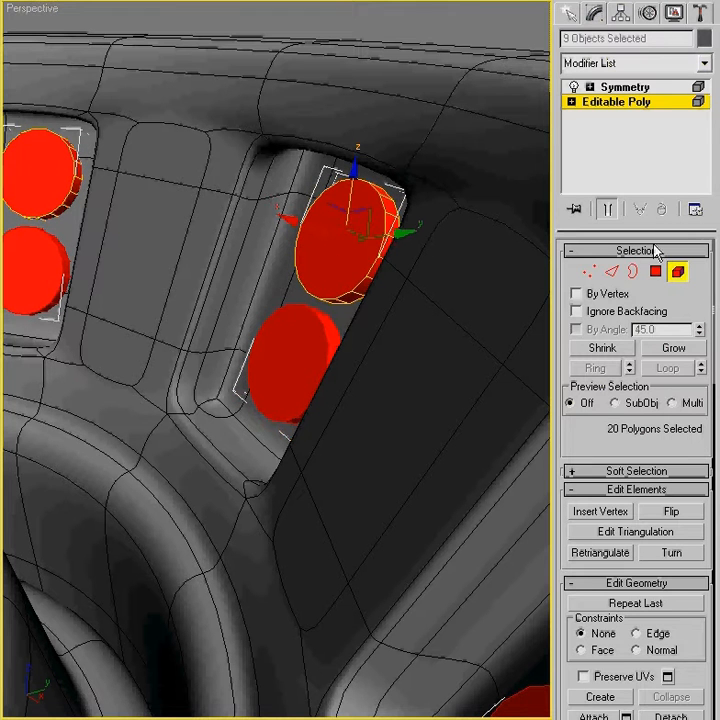
{"action": "mouse_move", "coordinate": [108, 304]}
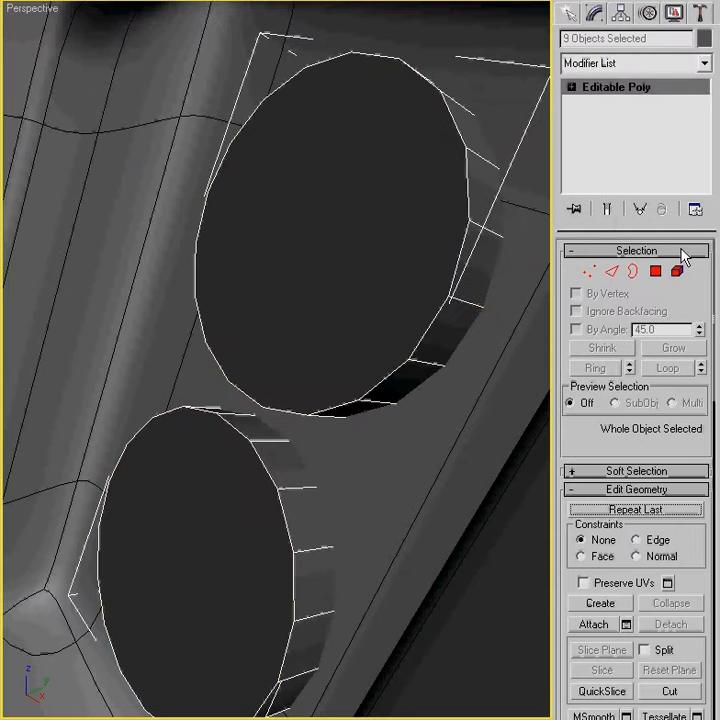
{"action": "left_click", "coordinate": [656, 272]}
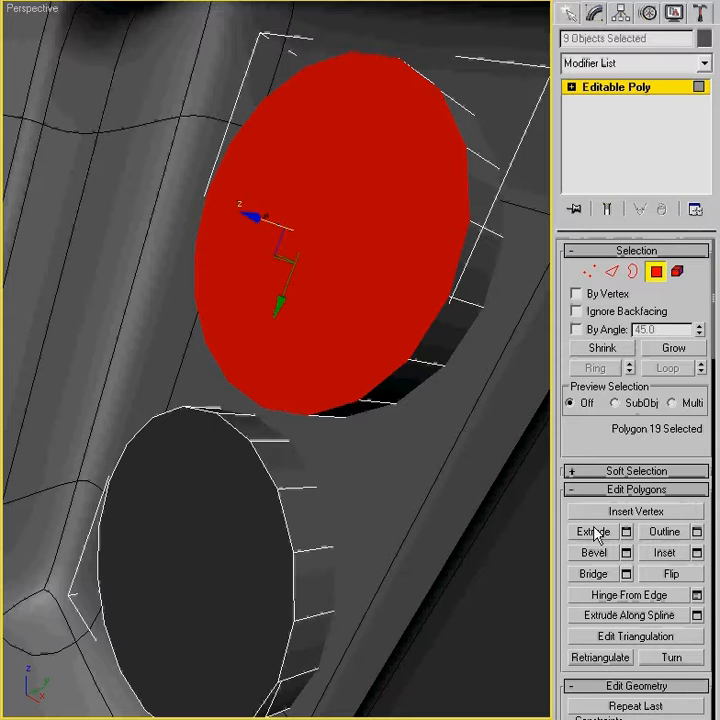
{"action": "left_click", "coordinate": [664, 552]}
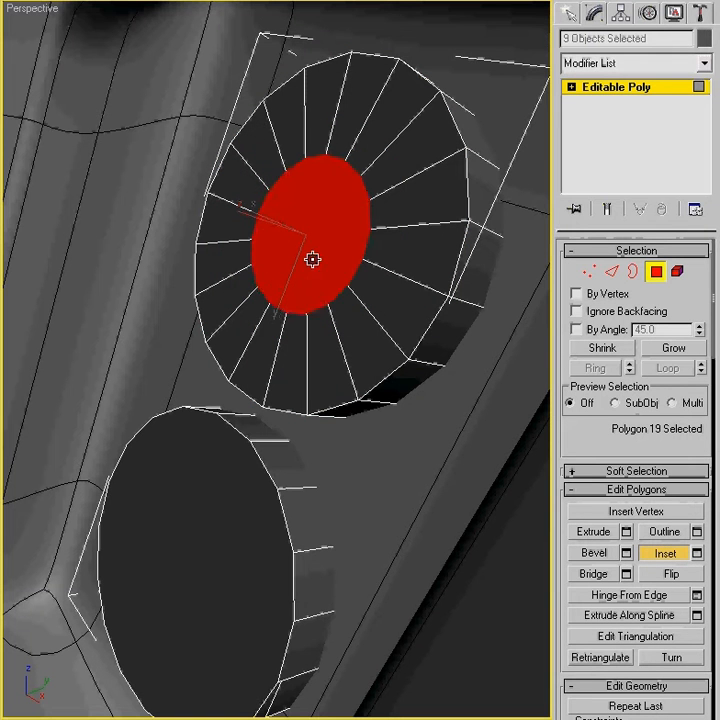
{"action": "left_click", "coordinate": [664, 552]}
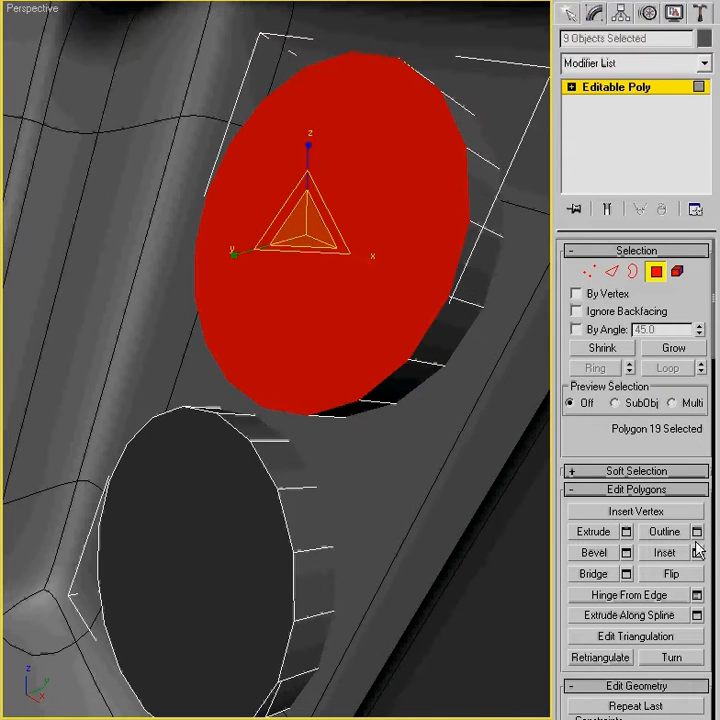
{"action": "left_click", "coordinate": [664, 552]}
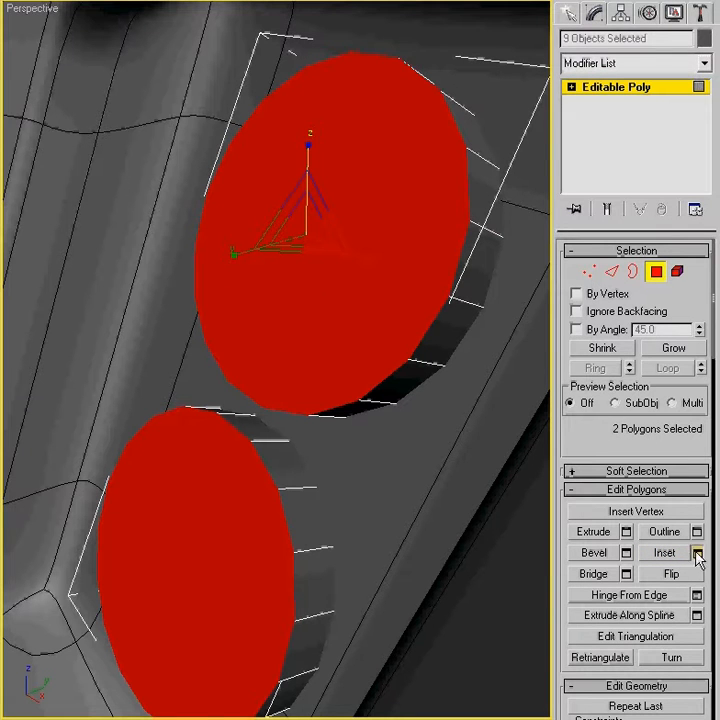
{"action": "left_click", "coordinate": [696, 552]}
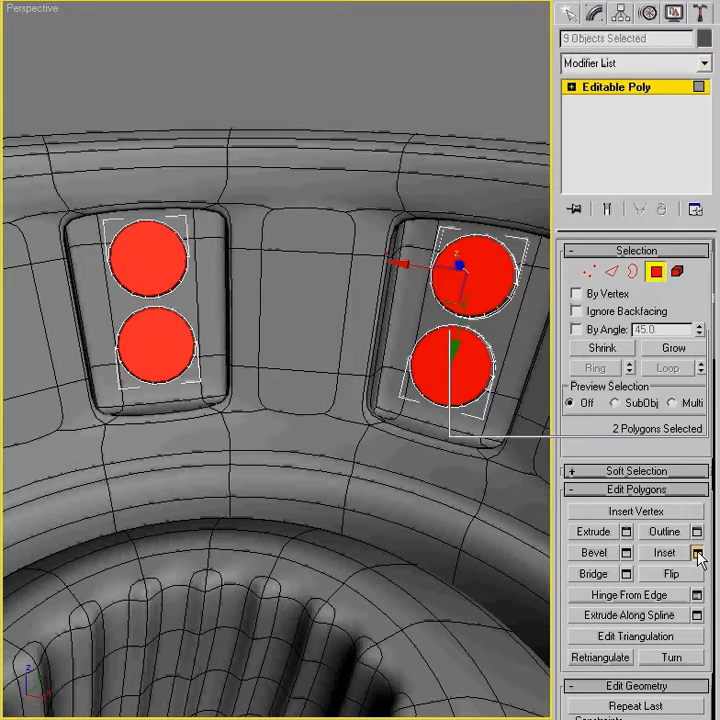
- Inset the disc faces 0.821, bevel them (height 0.763, outline -0.72), then inset again
{"action": "left_click", "coordinate": [696, 552]}
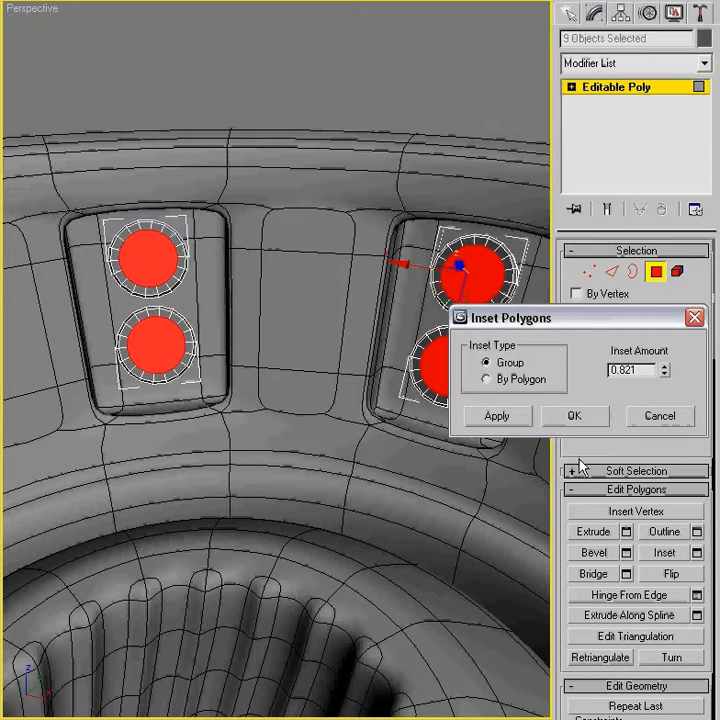
{"action": "left_click", "coordinate": [576, 416]}
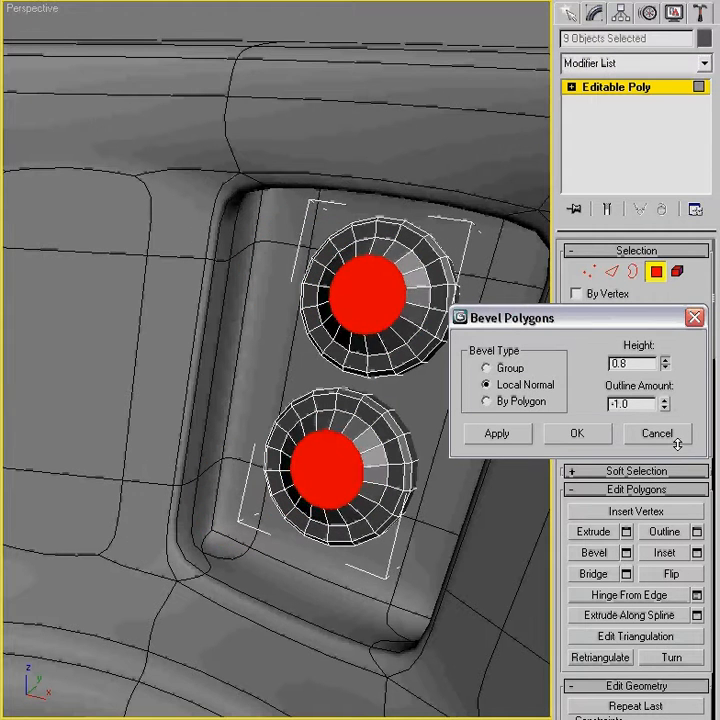
{"action": "left_click", "coordinate": [664, 404]}
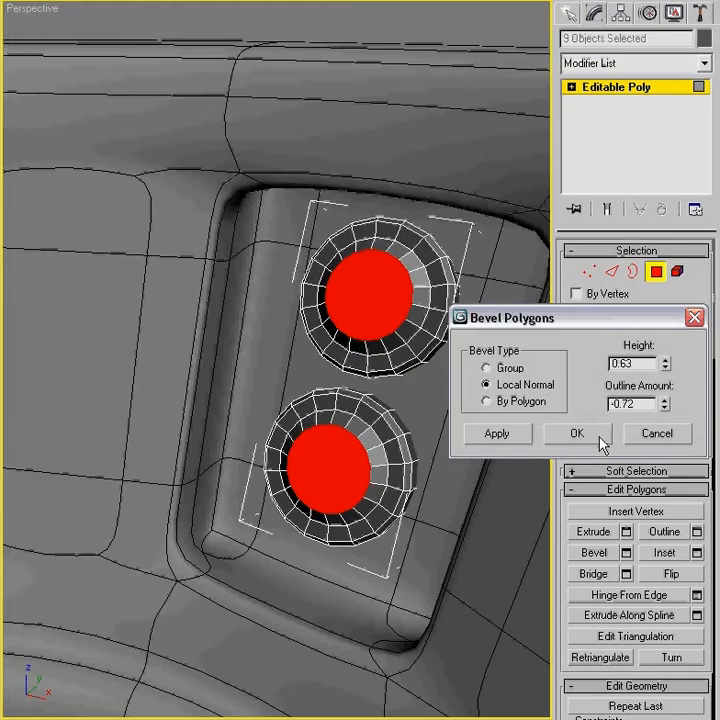
{"action": "left_click", "coordinate": [576, 432]}
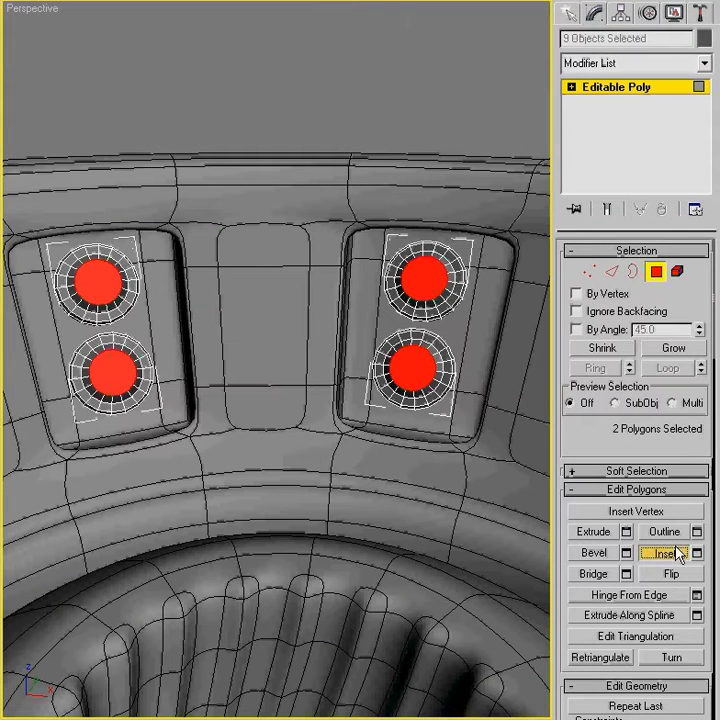
{"action": "left_click", "coordinate": [664, 552]}
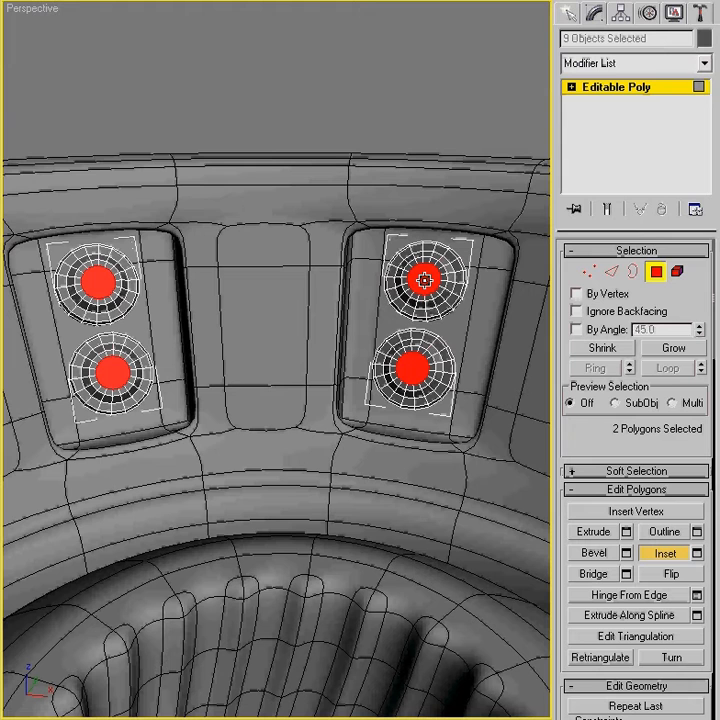
{"action": "left_click", "coordinate": [592, 532]}
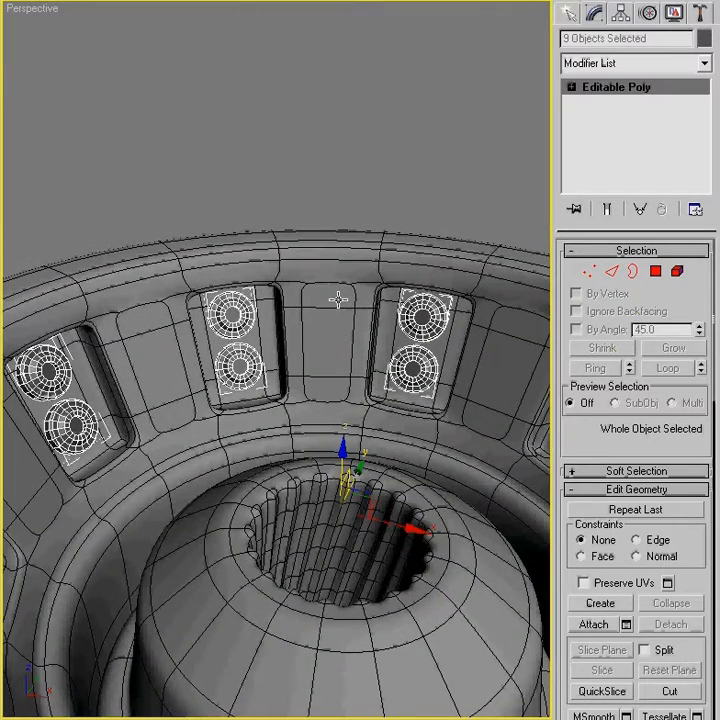
{"action": "mouse_move", "coordinate": [338, 300]}
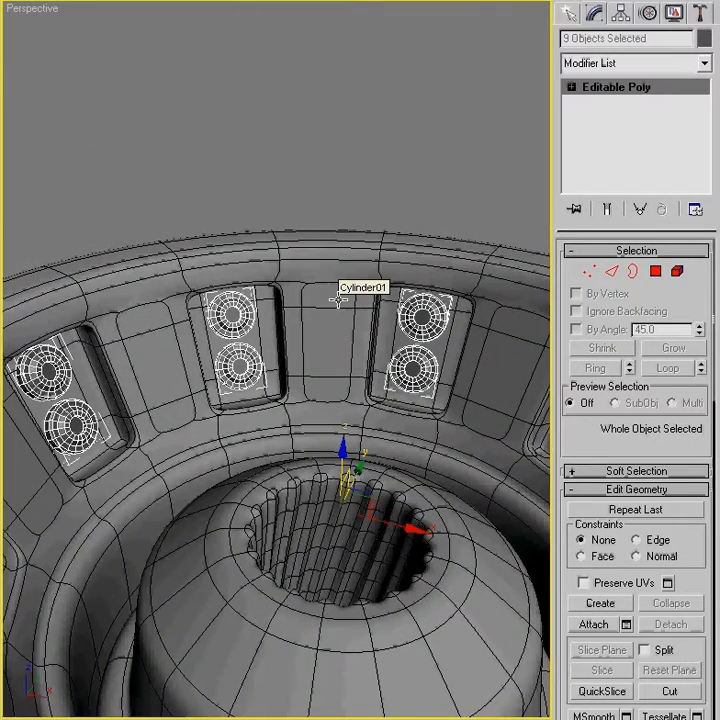
{"action": "mouse_move", "coordinate": [644, 138]}
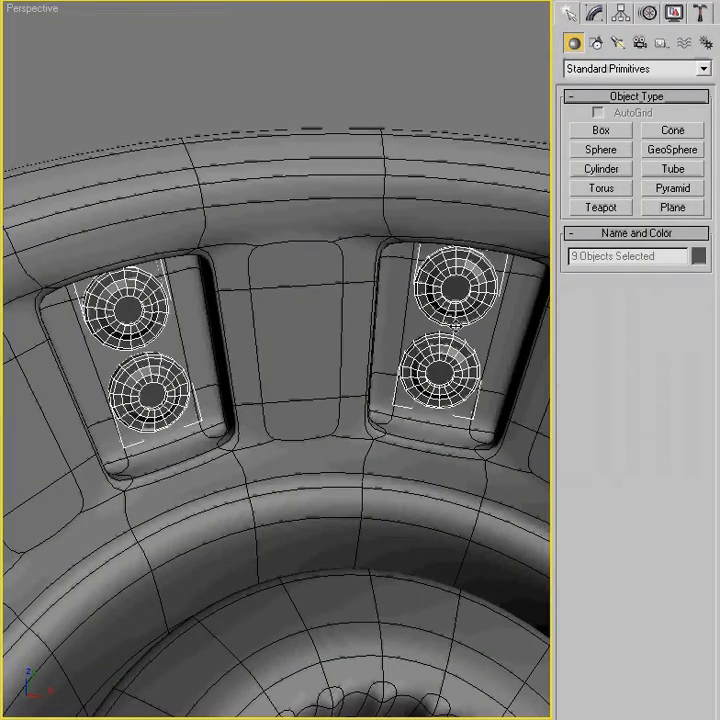
- Switch the Create panel to spline shapes
{"action": "left_click", "coordinate": [596, 42]}
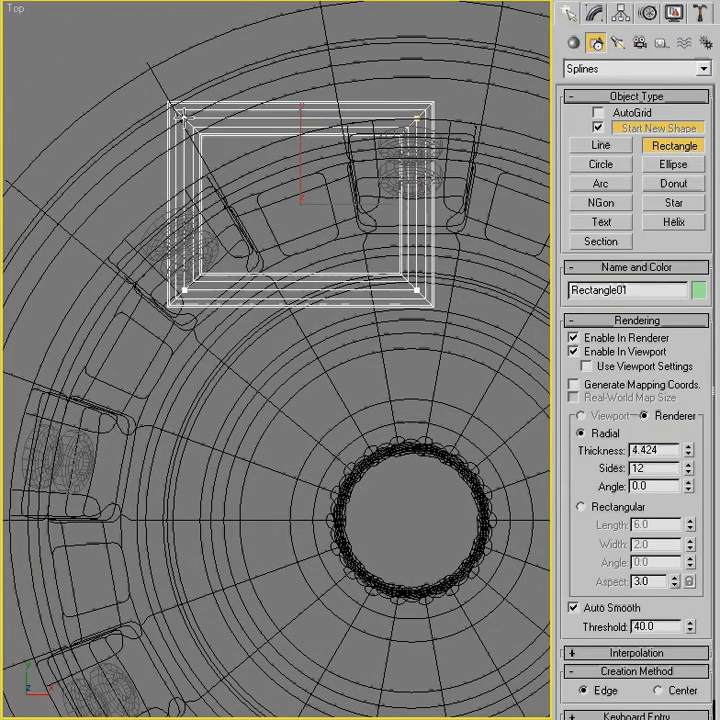
{"action": "mouse_move", "coordinate": [264, 222]}
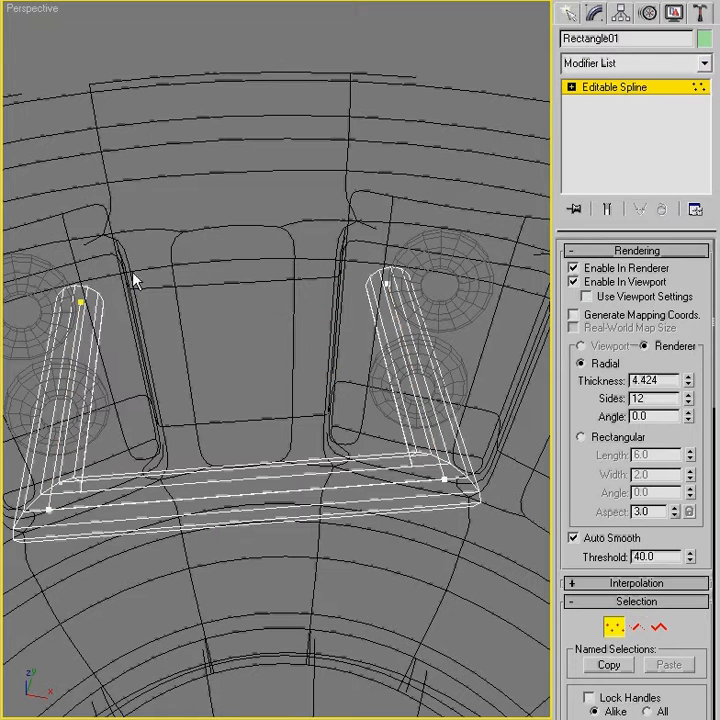
- Check the pipe spline in shaded Perspective, then switch to the Top view
{"action": "left_click", "coordinate": [84, 300]}
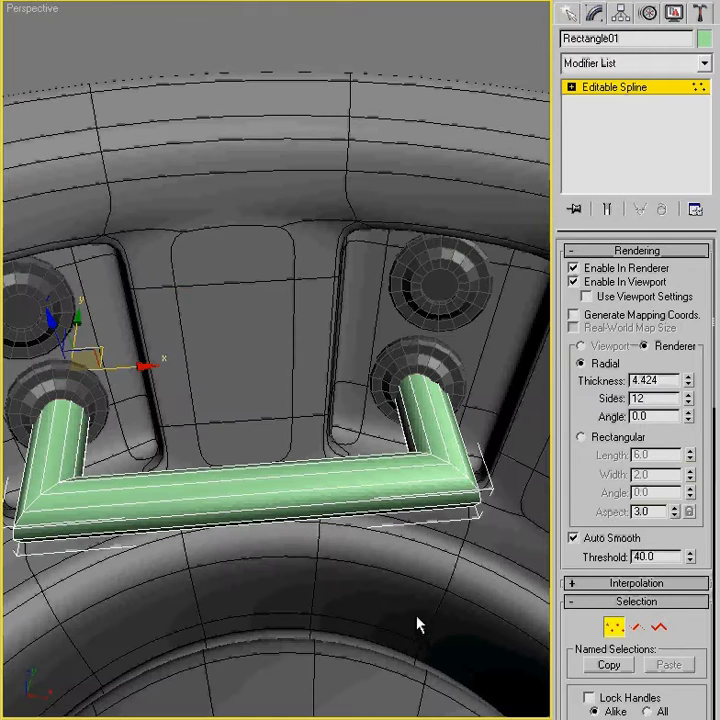
{"action": "key", "text": "f3"}
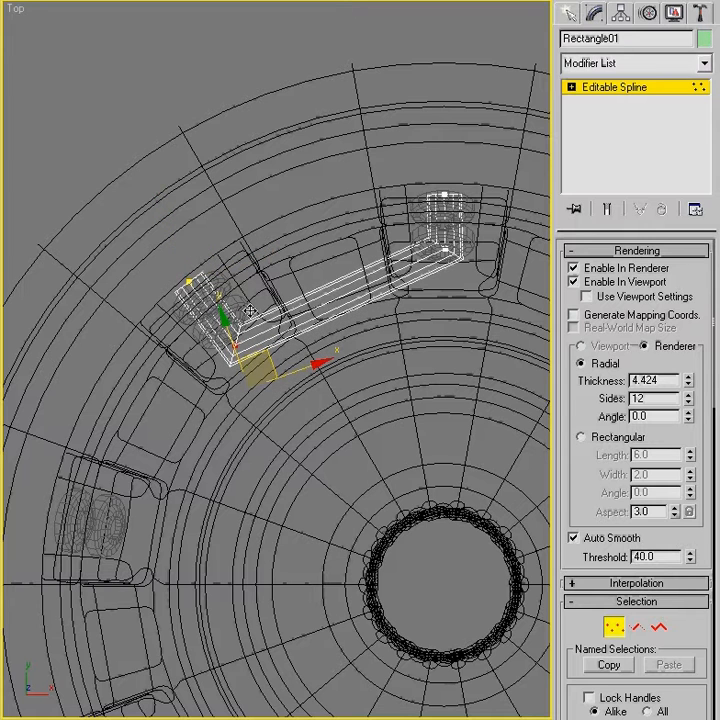
- Rotate-copy the pipe spline around the ring centre to repeat it in every niche
{"action": "left_click_drag", "start_coordinate": [248, 312], "coordinate": [210, 262]}
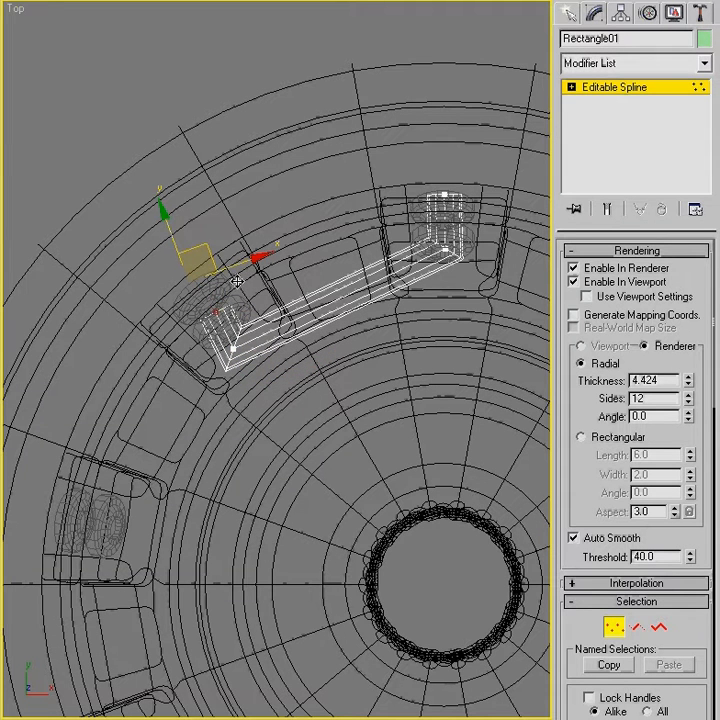
{"action": "left_click_drag", "start_coordinate": [236, 280], "coordinate": [264, 316]}
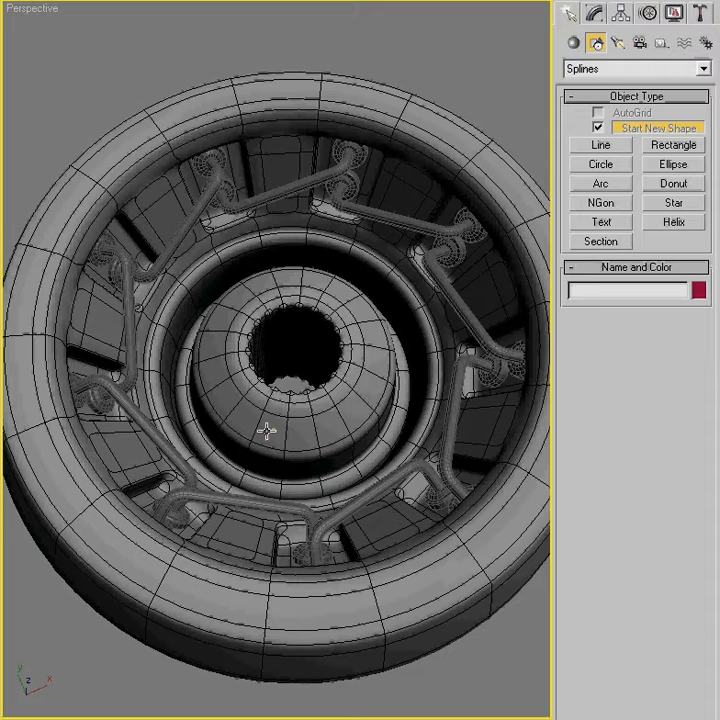
{"action": "mouse_move", "coordinate": [262, 432]}
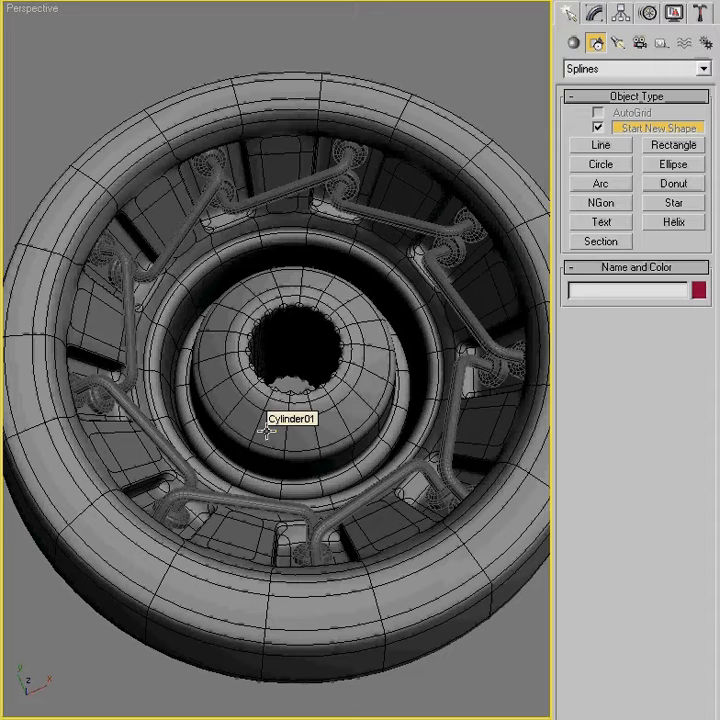